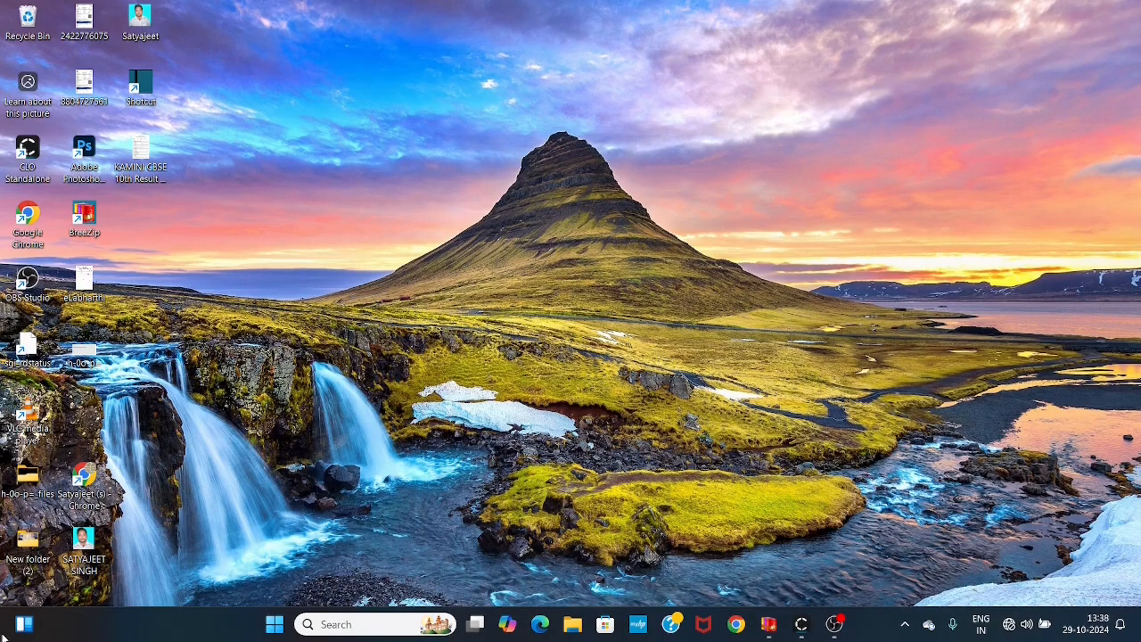
Launch CLO 6.2 from the desktop shortcut and log in with the saved account.
{"action": "double_click", "coordinate": [28, 145]}
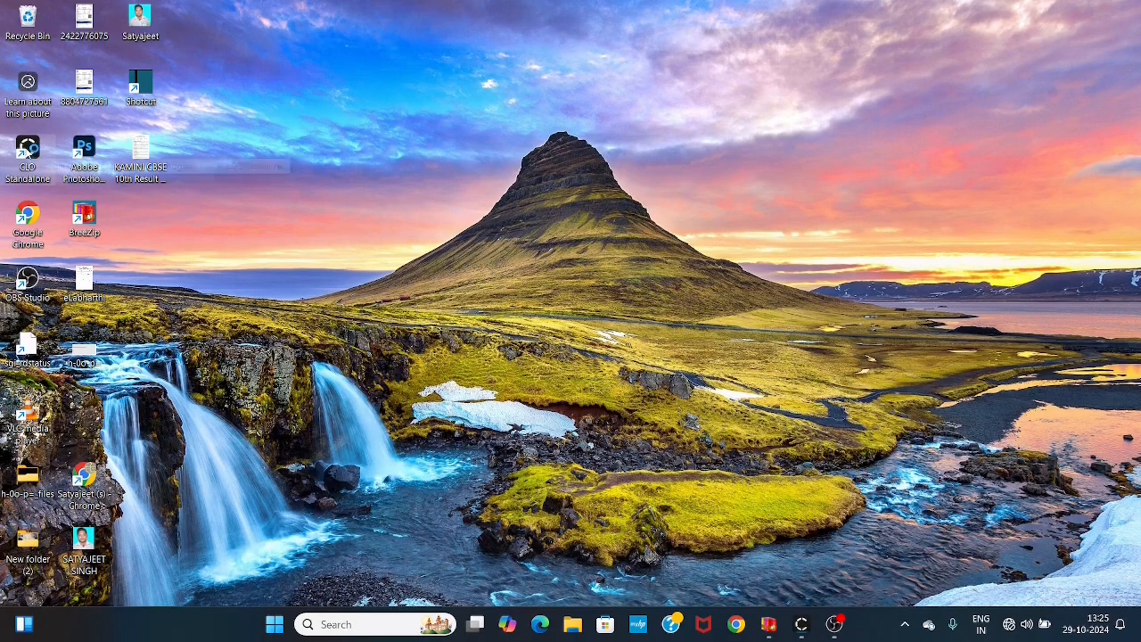
{"action": "mouse_move", "coordinate": [27, 149]}
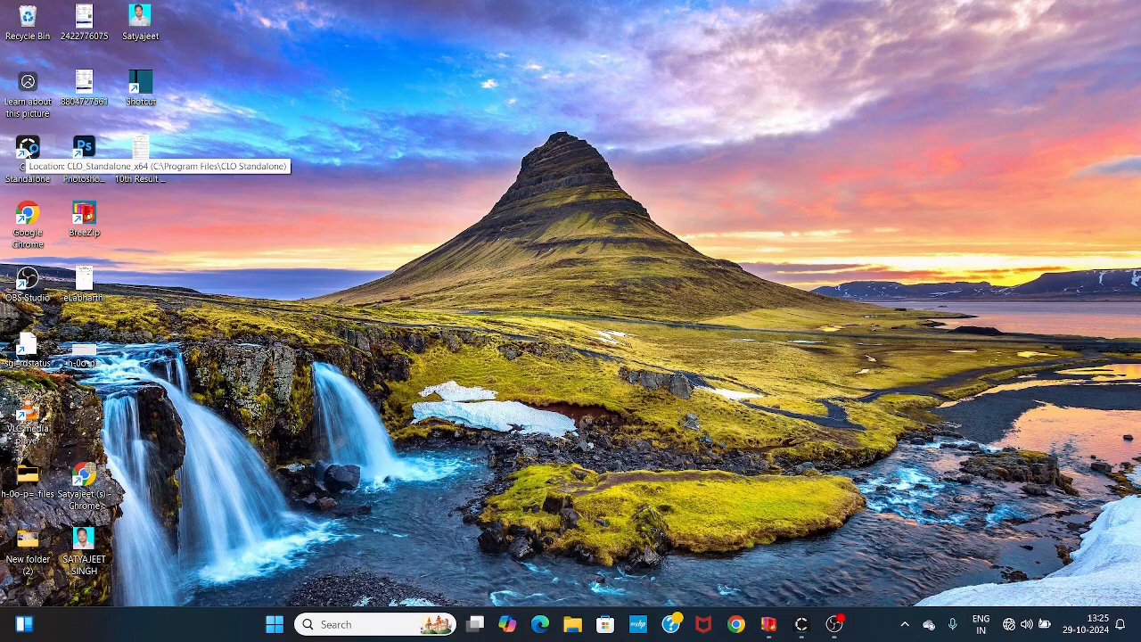
{"action": "double_click", "coordinate": [26, 152]}
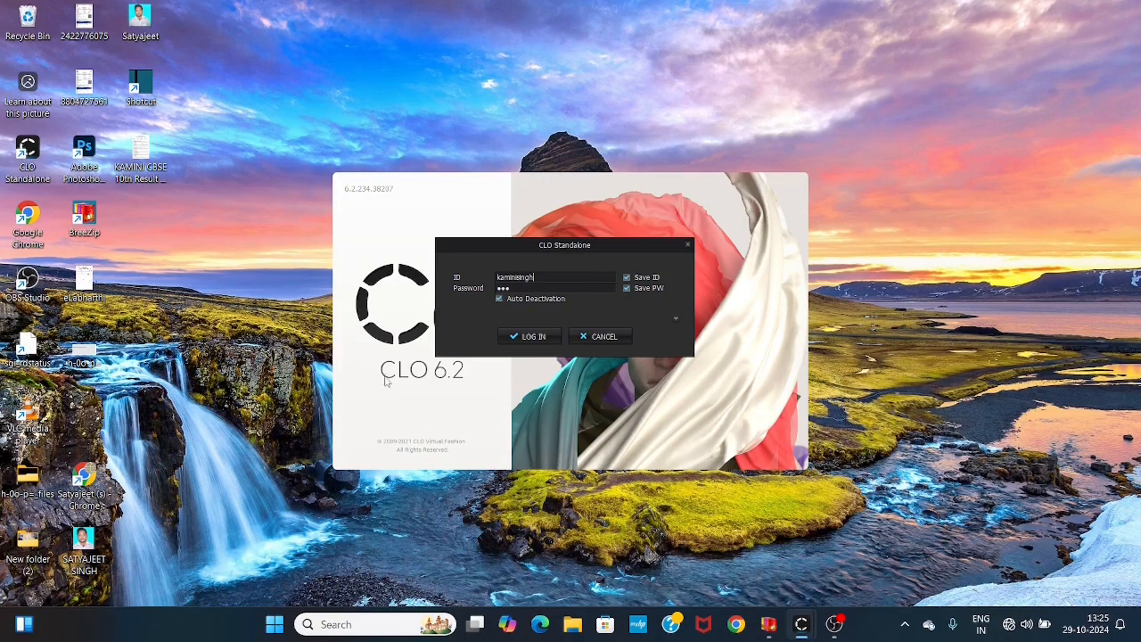
{"action": "mouse_move", "coordinate": [532, 287]}
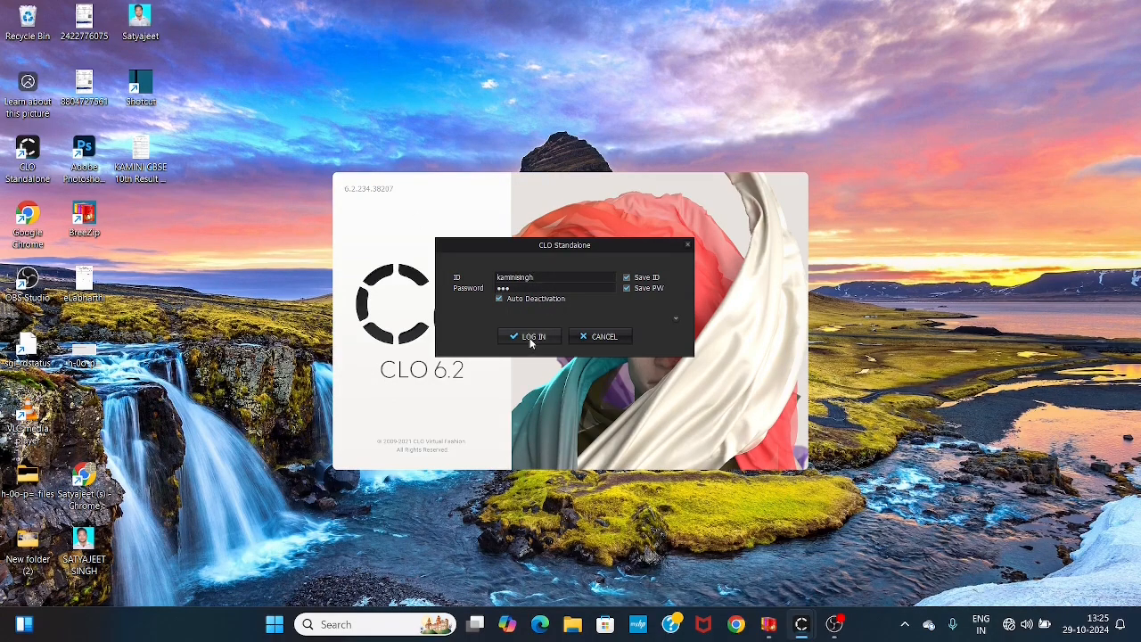
{"action": "left_click", "coordinate": [529, 336]}
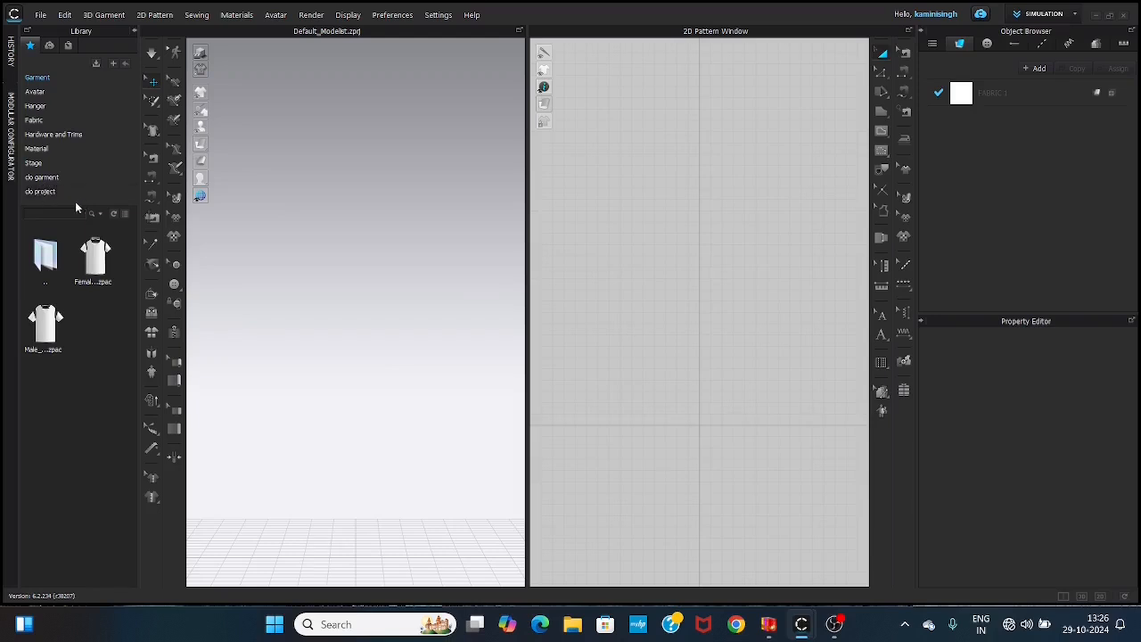
{"action": "mouse_move", "coordinate": [704, 529]}
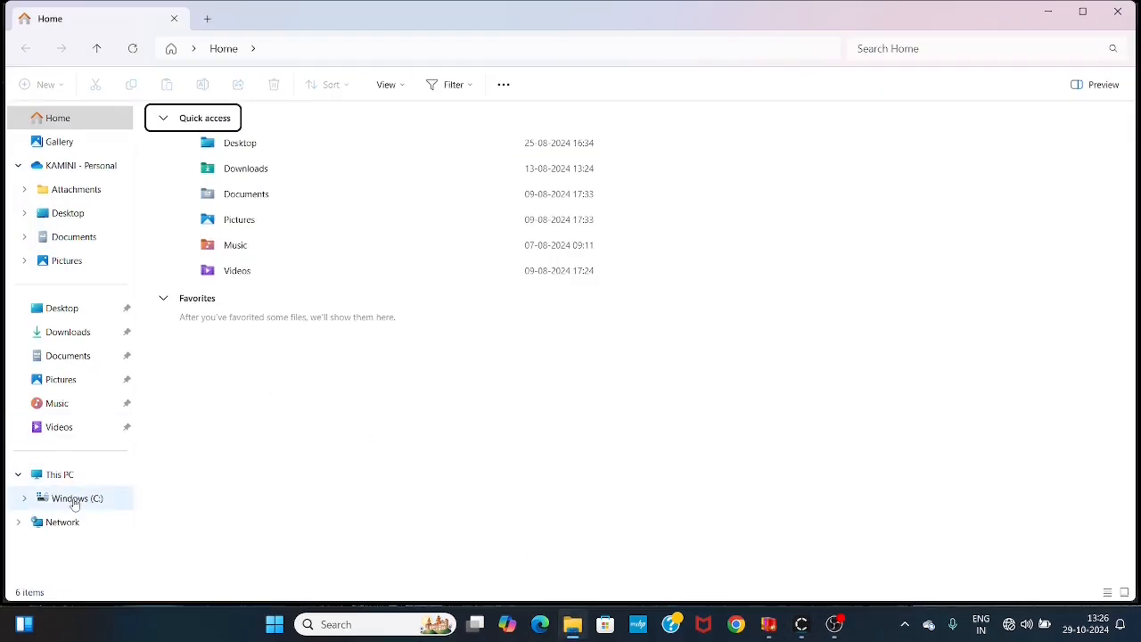
Create a new folder named 'clo' on the Windows (C:) drive.
{"action": "left_click", "coordinate": [77, 497]}
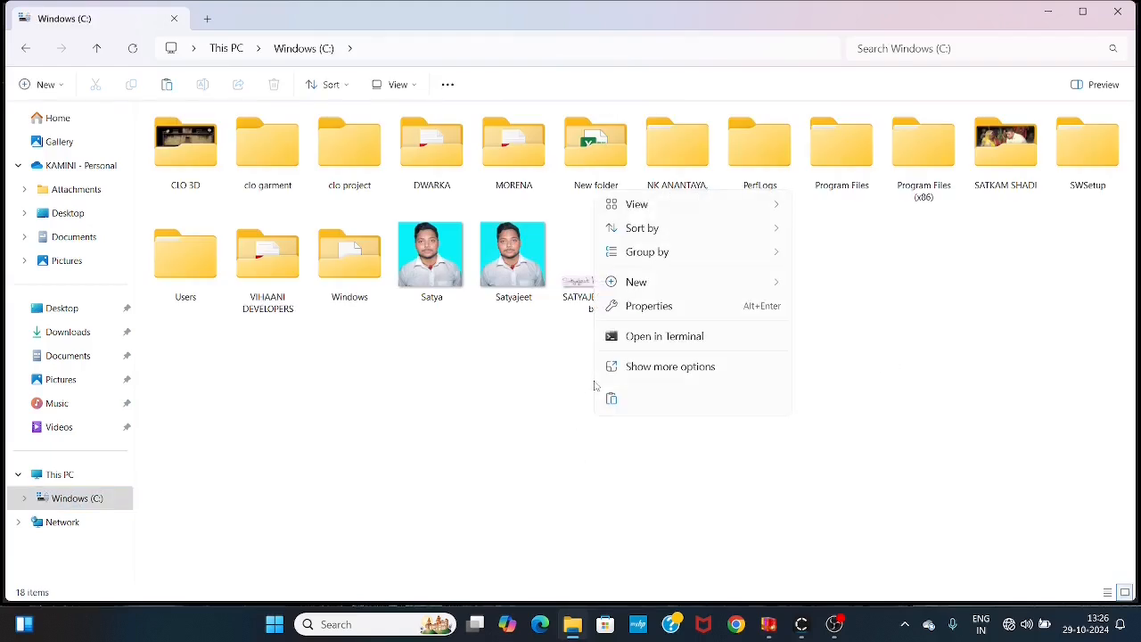
{"action": "mouse_move", "coordinate": [636, 282]}
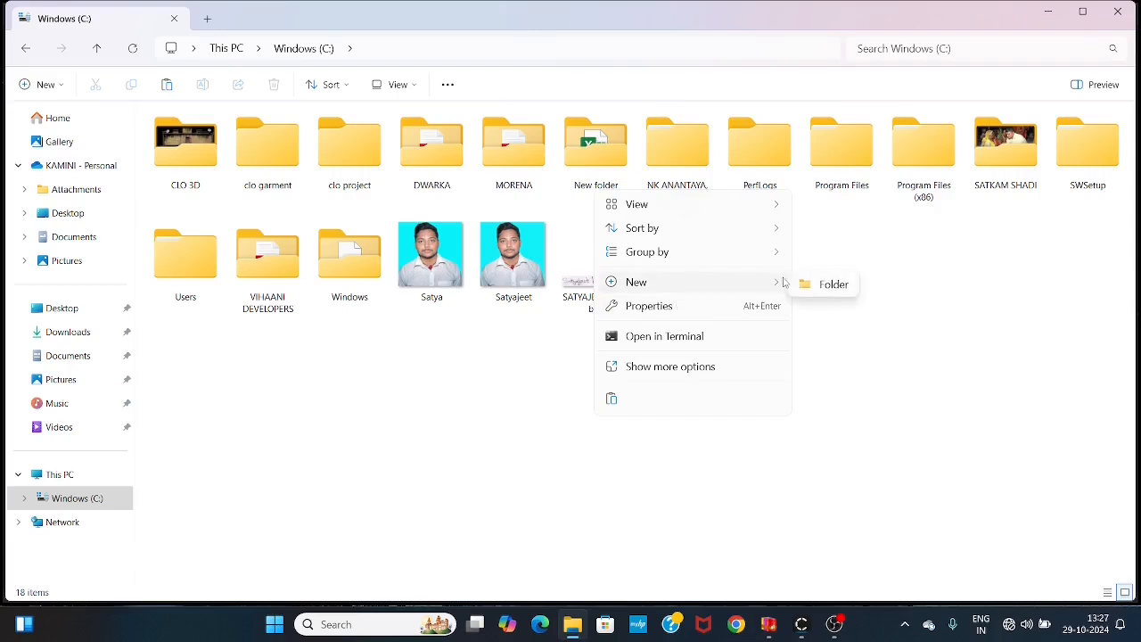
{"action": "left_click", "coordinate": [833, 284]}
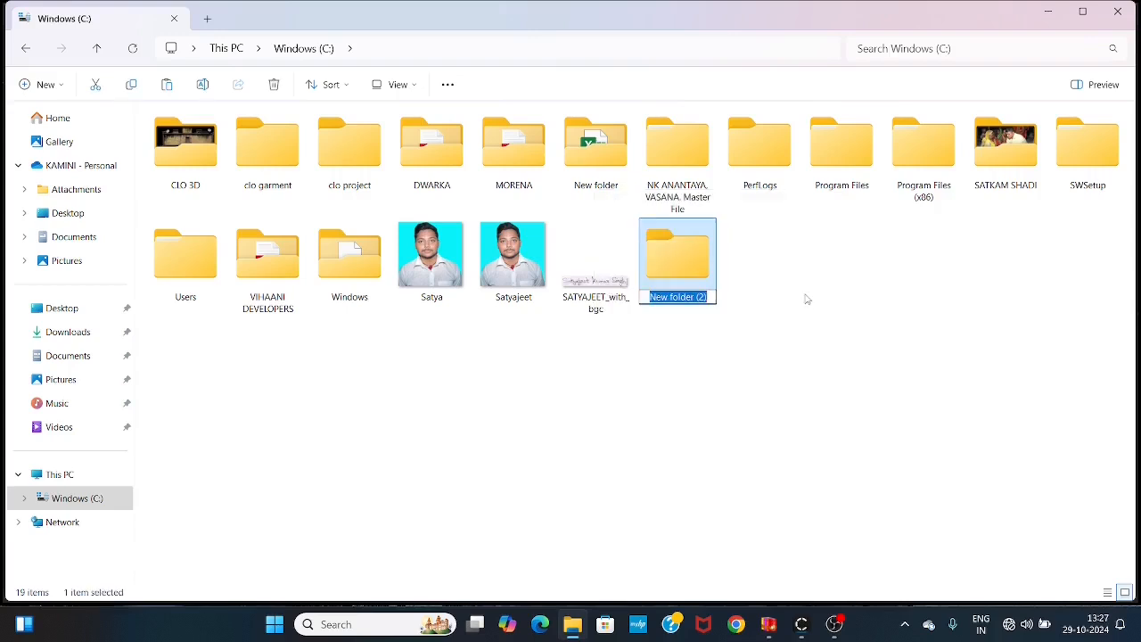
{"action": "type", "text": "clo project"}
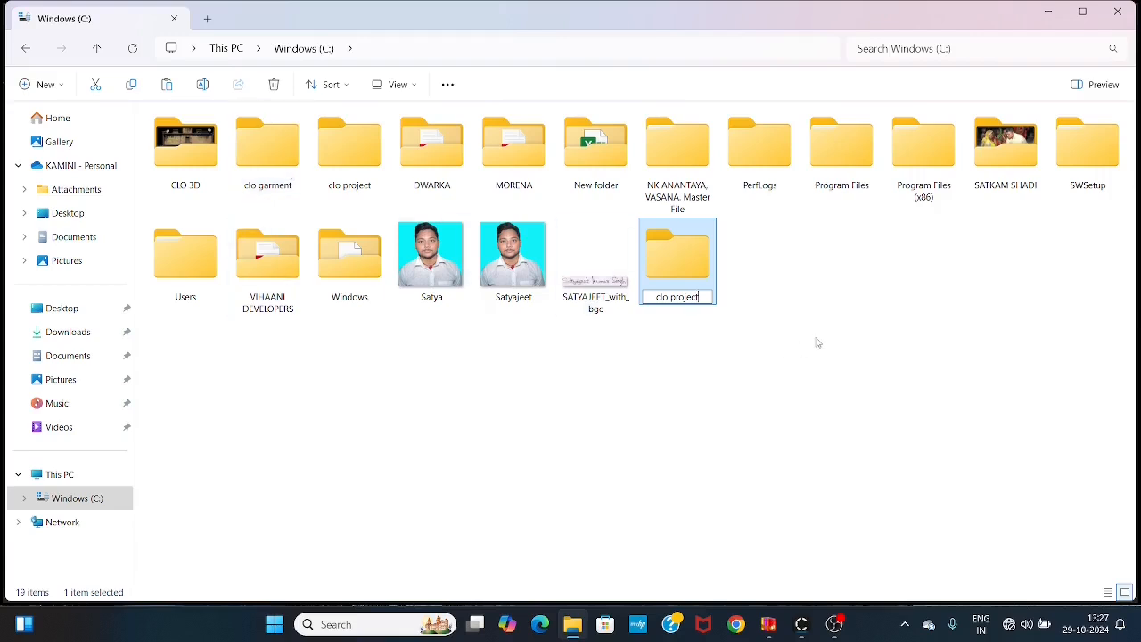
{"action": "key", "text": "Enter"}
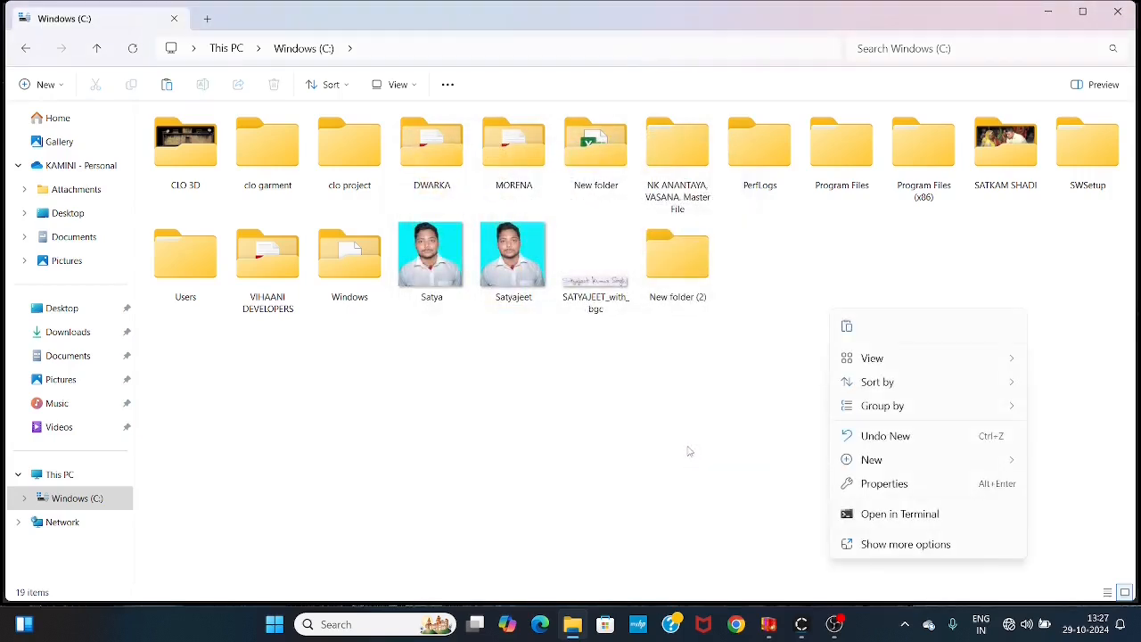
Open the drive's context menu, then return to the CLO Standalone workspace.
{"action": "right_click", "coordinate": [677, 254]}
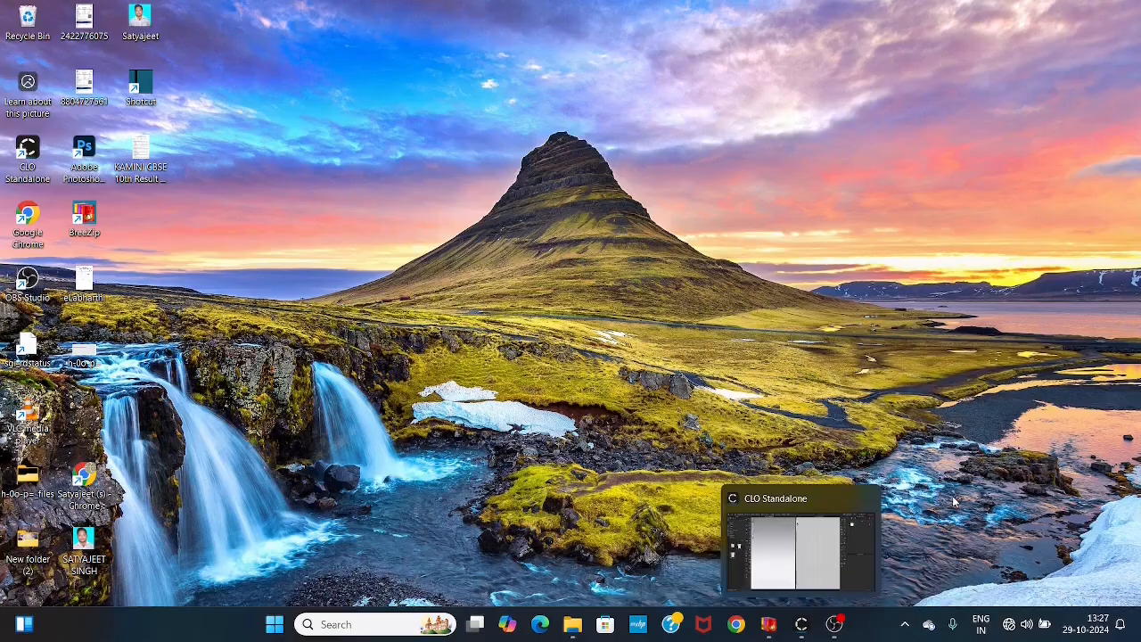
{"action": "left_click", "coordinate": [800, 538]}
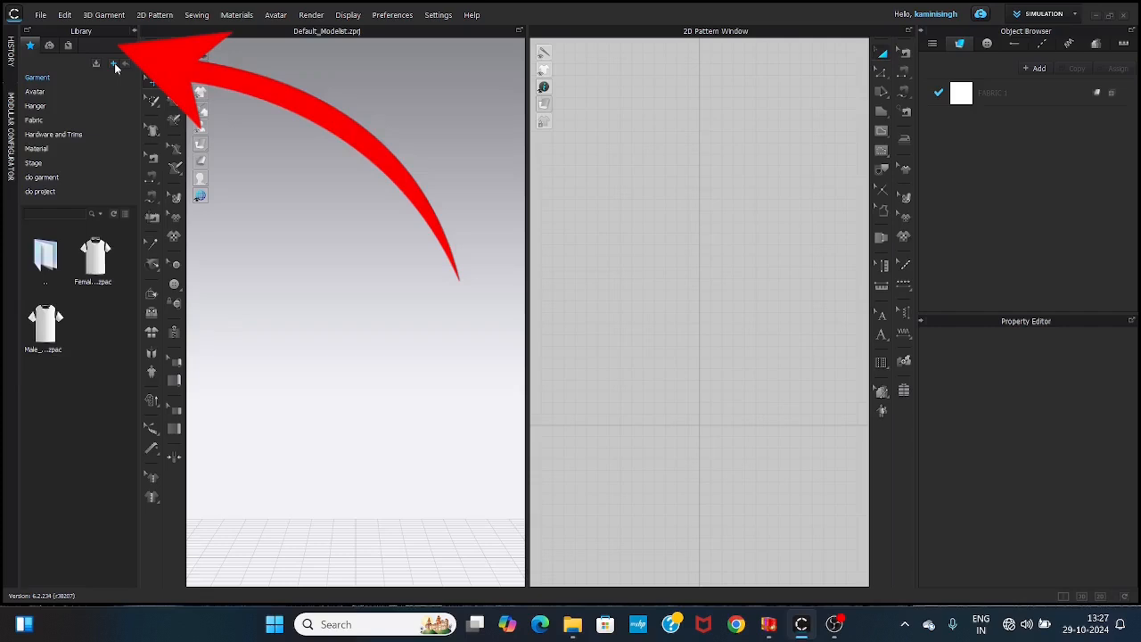
{"action": "left_click", "coordinate": [115, 64]}
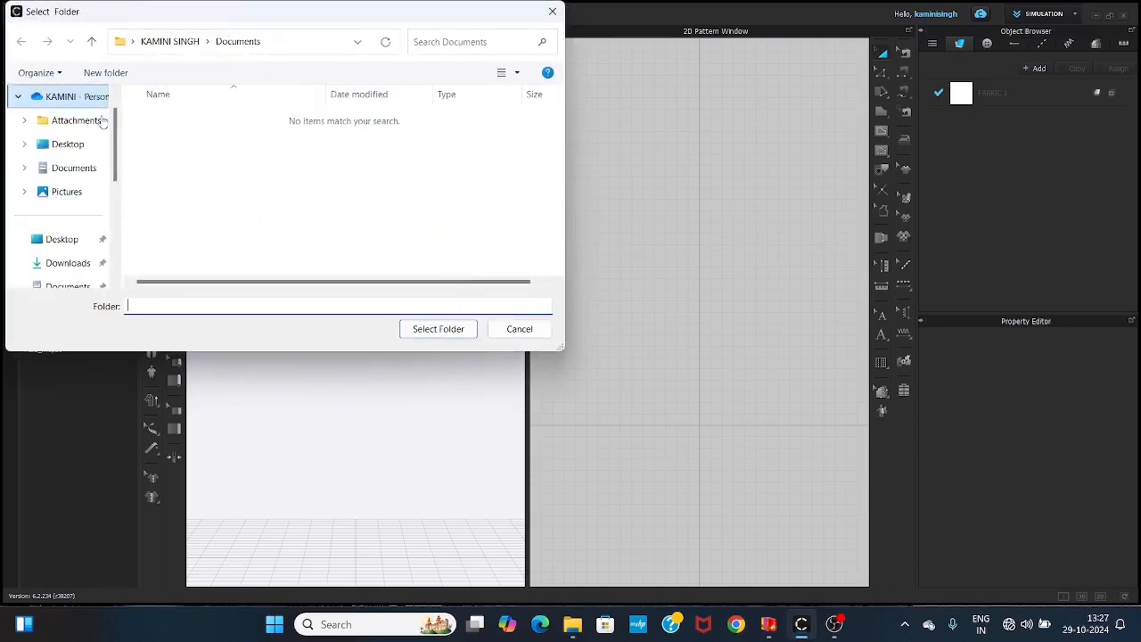
{"action": "scroll", "scroll_direction": "down", "scroll_amount": 3}
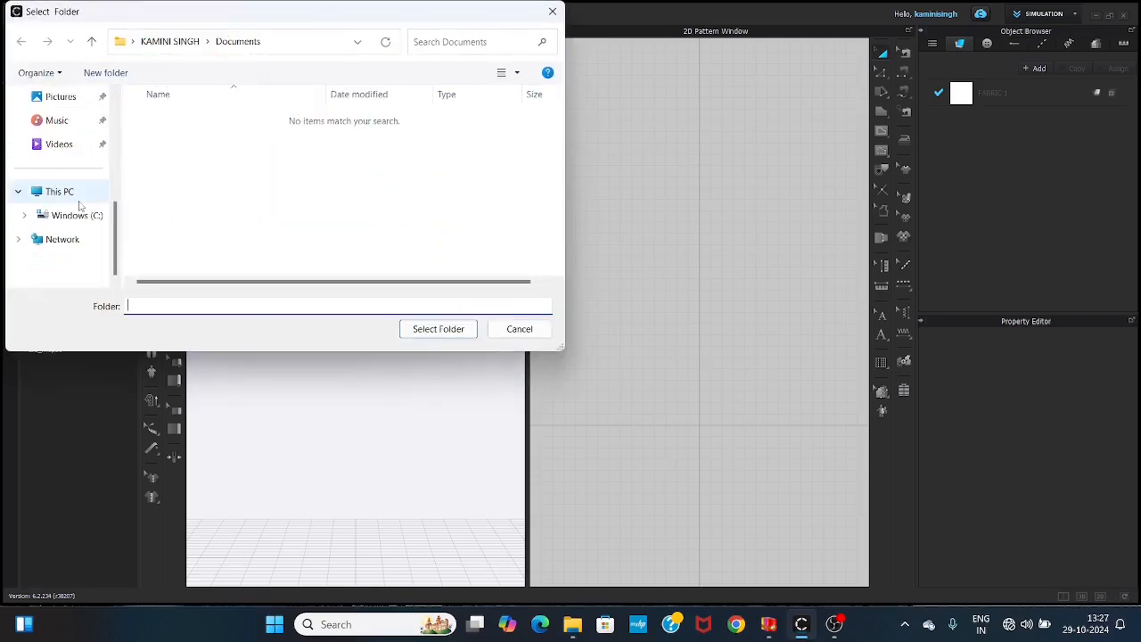
{"action": "left_click", "coordinate": [70, 215]}
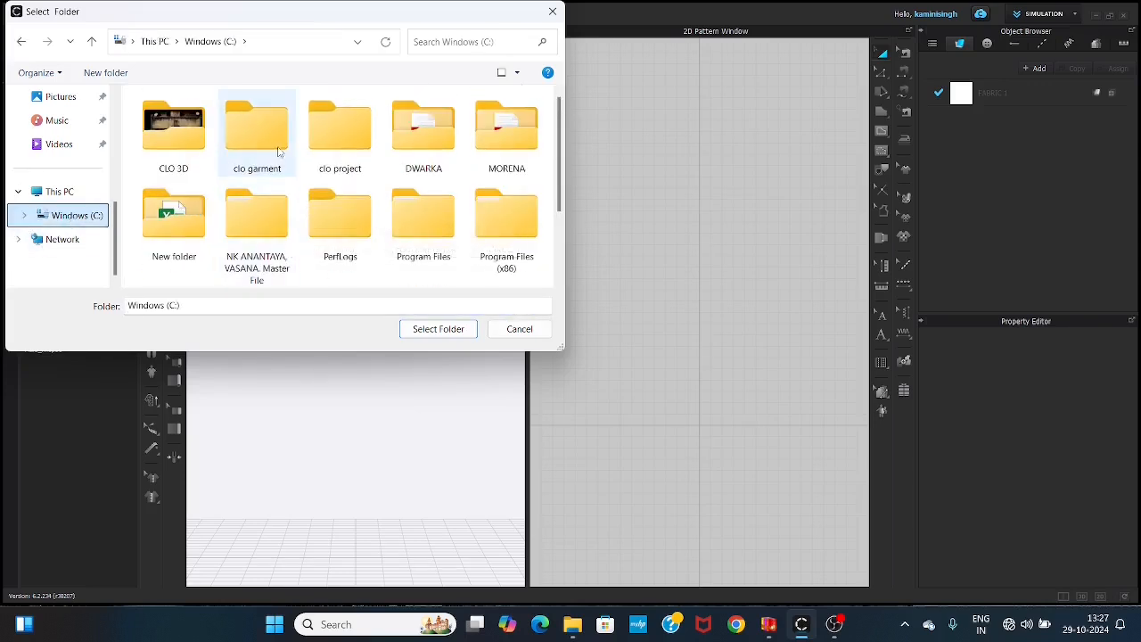
{"action": "mouse_move", "coordinate": [261, 137]}
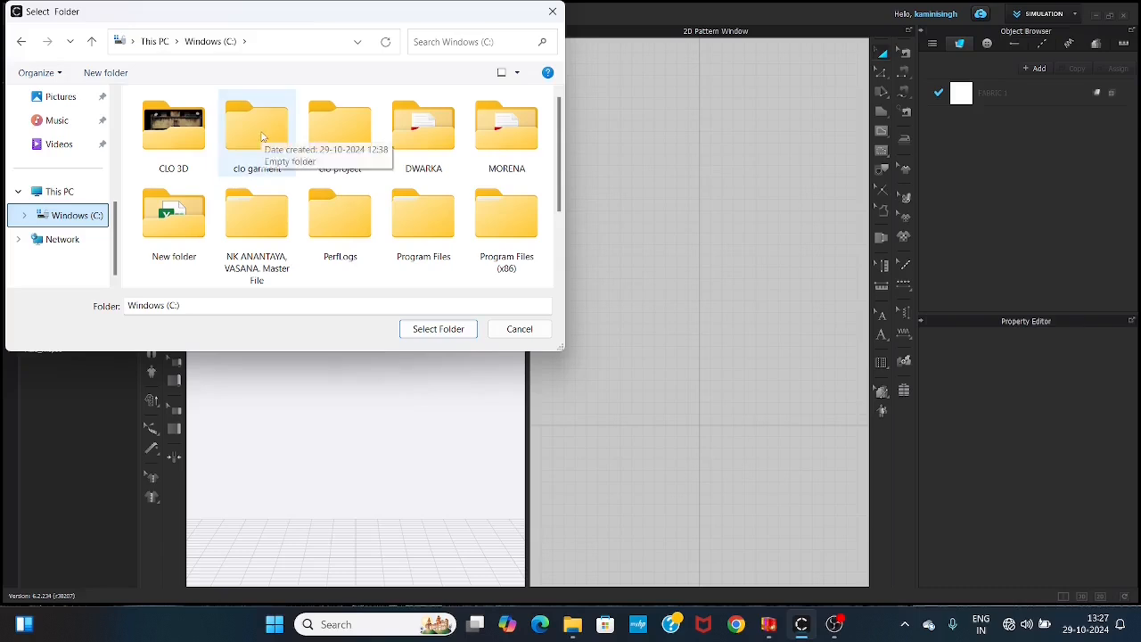
{"action": "left_click", "coordinate": [256, 125]}
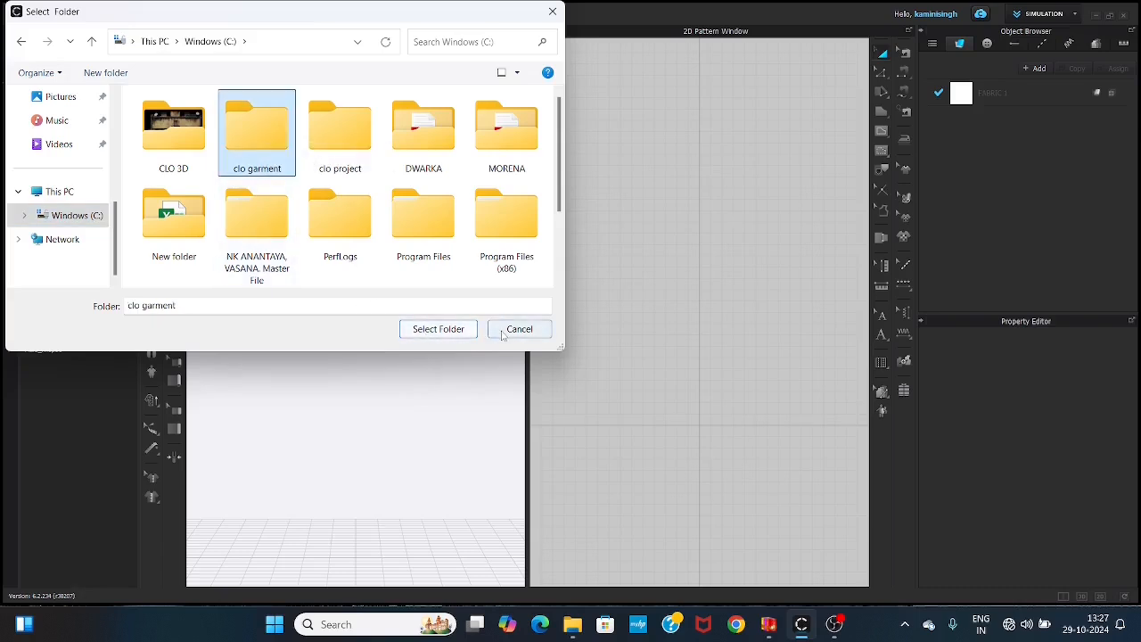
{"action": "left_click", "coordinate": [438, 329]}
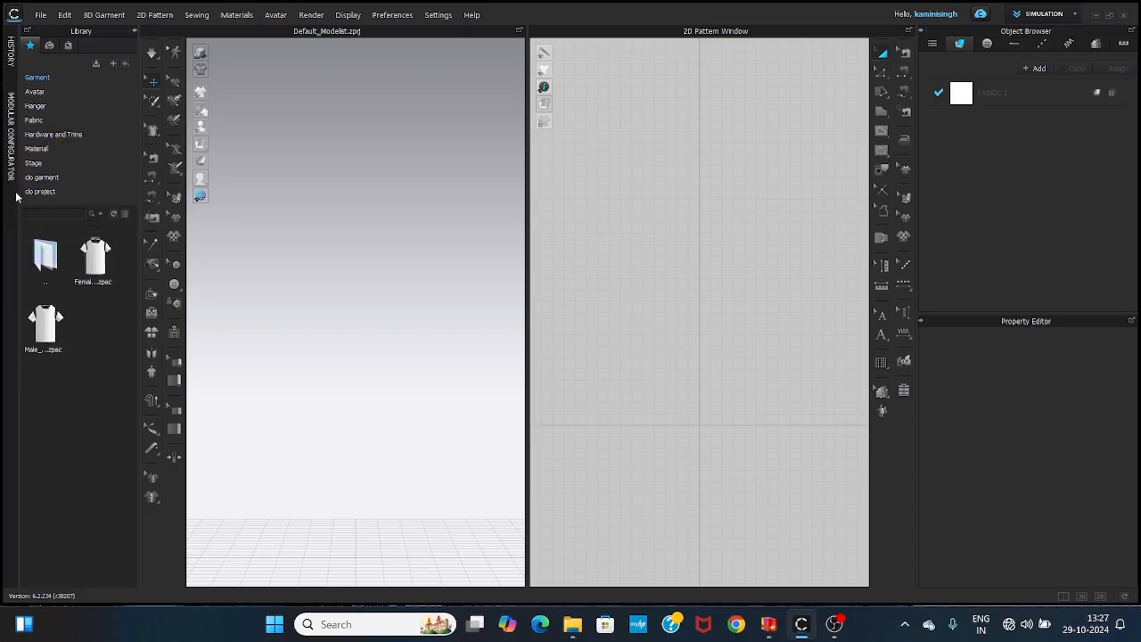
{"action": "mouse_move", "coordinate": [348, 263]}
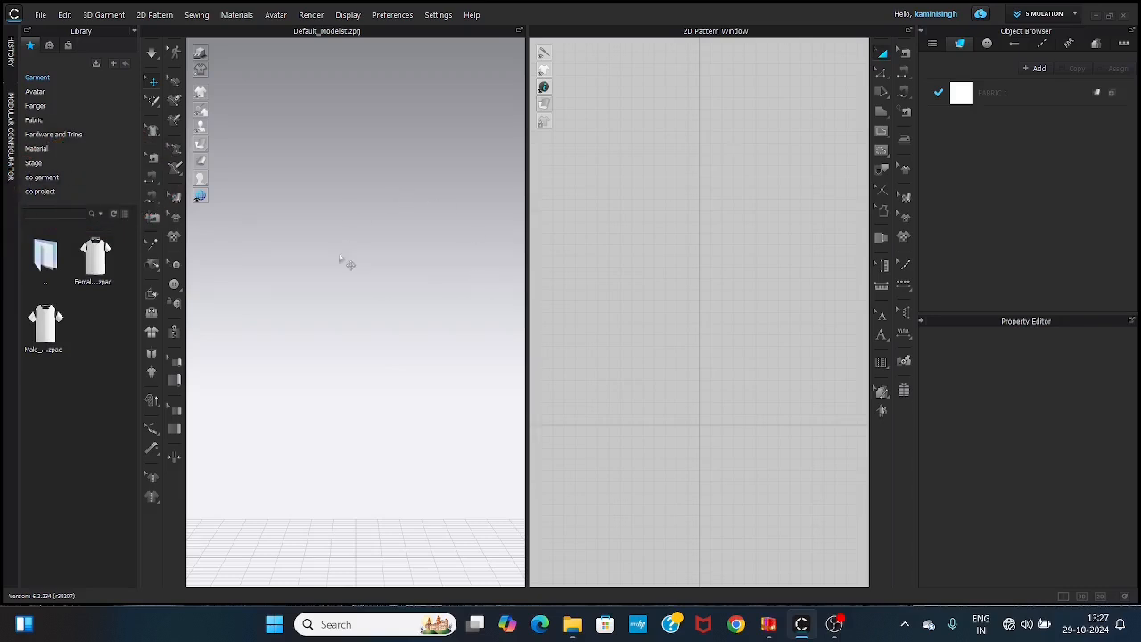
{"action": "mouse_move", "coordinate": [438, 238]}
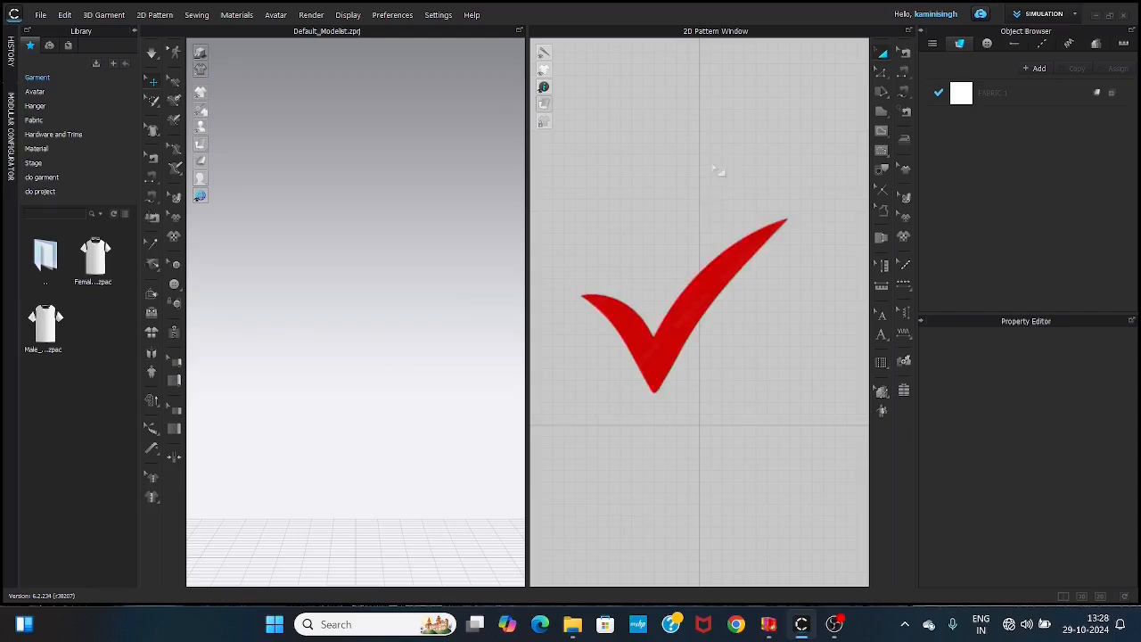
{"action": "mouse_move", "coordinate": [644, 209]}
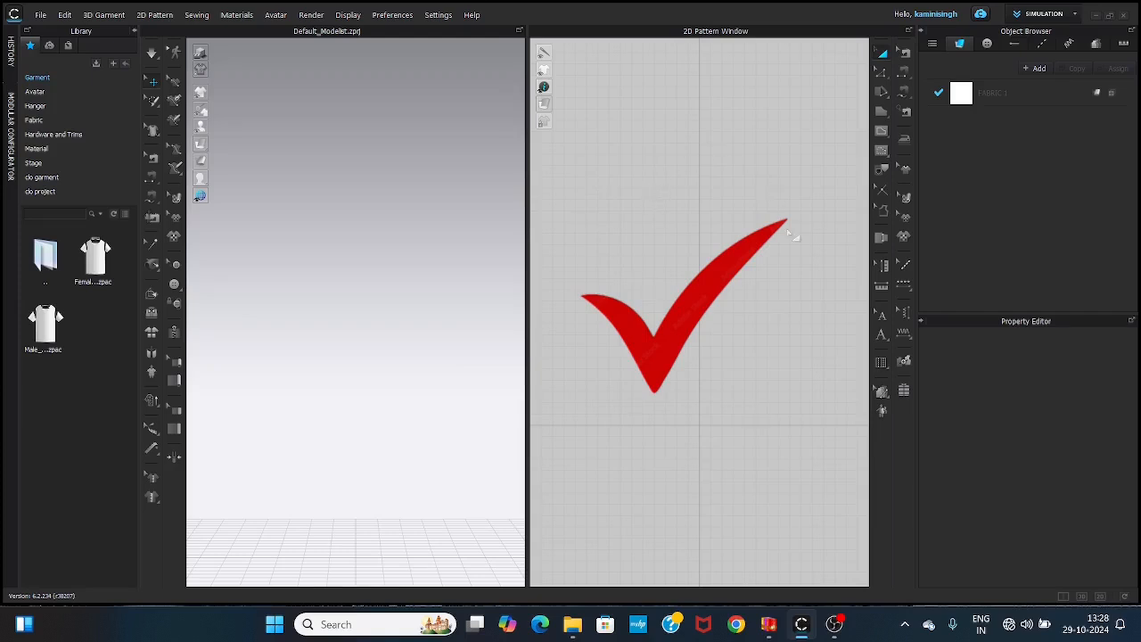
{"action": "mouse_move", "coordinate": [373, 156]}
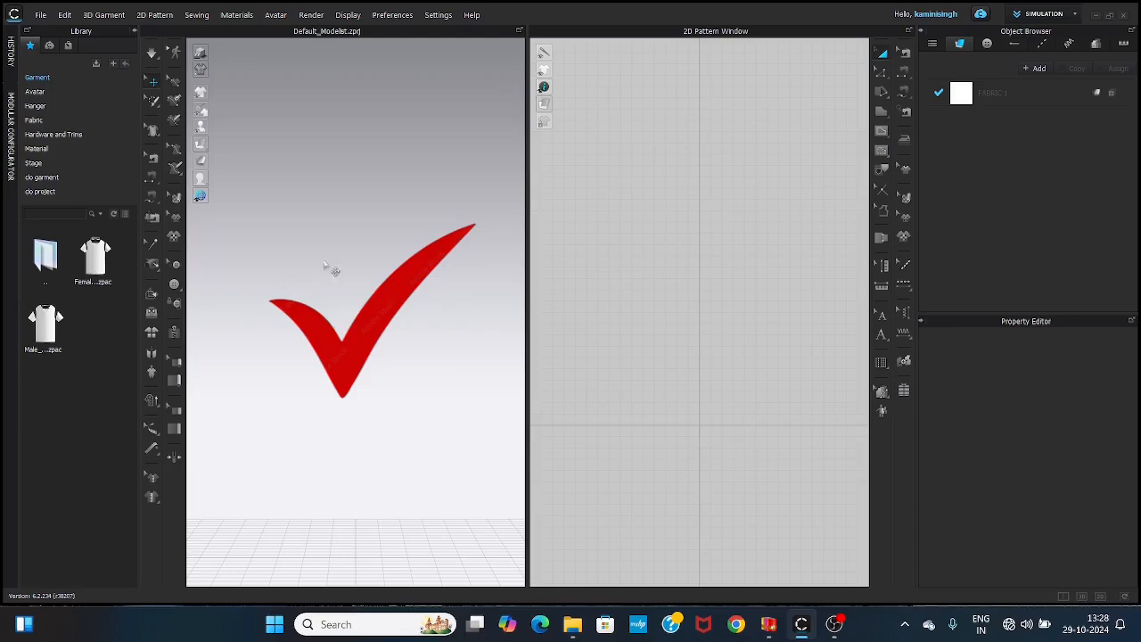
{"action": "mouse_move", "coordinate": [346, 282]}
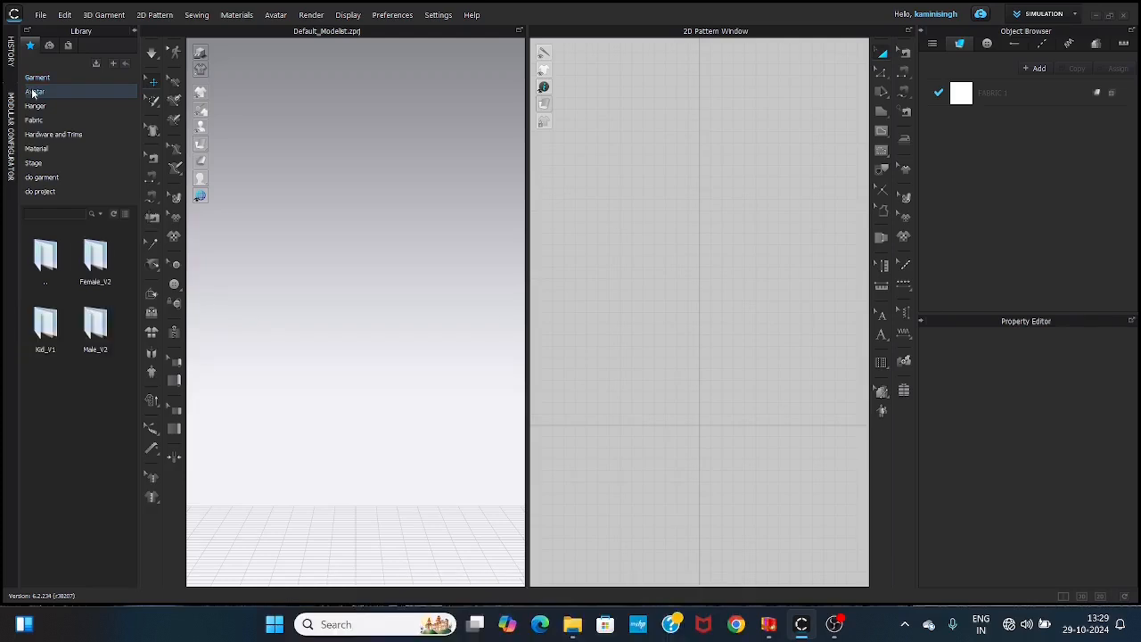
Load the FV2 avatar from the Library's Avatar > Female_V2 folder into the 3D window.
{"action": "left_click", "coordinate": [44, 259]}
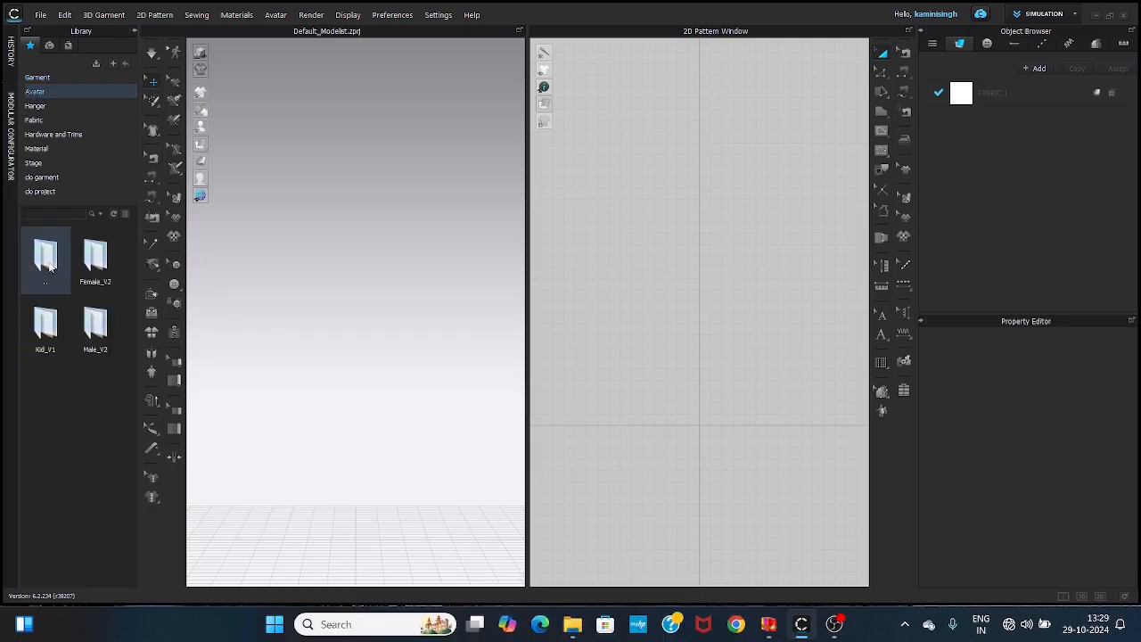
{"action": "left_click", "coordinate": [96, 258]}
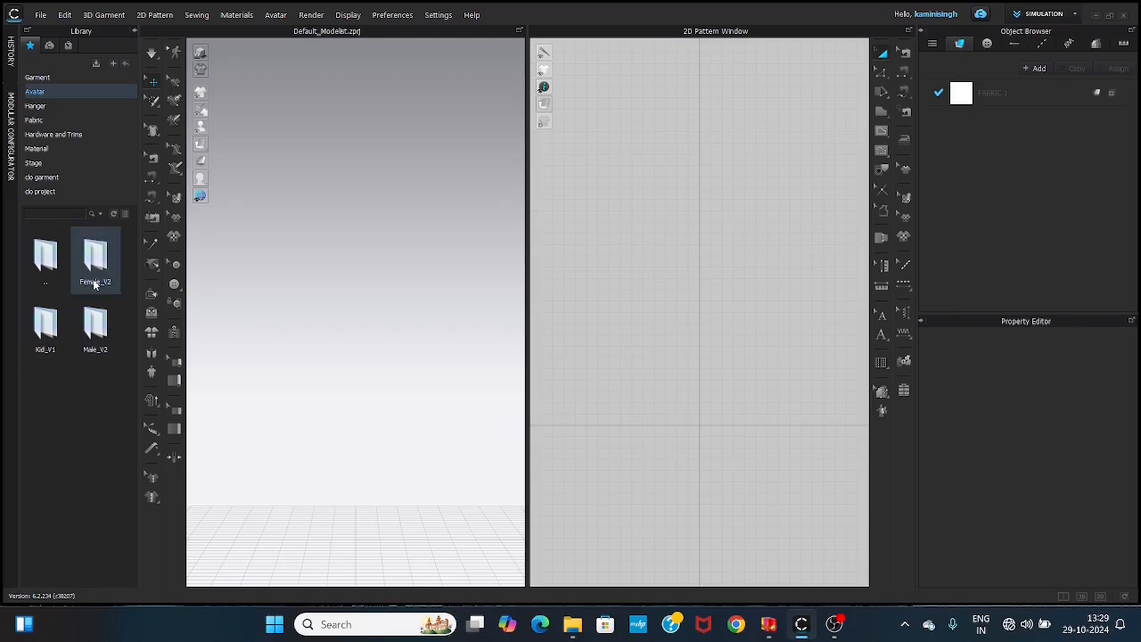
{"action": "left_click", "coordinate": [44, 326]}
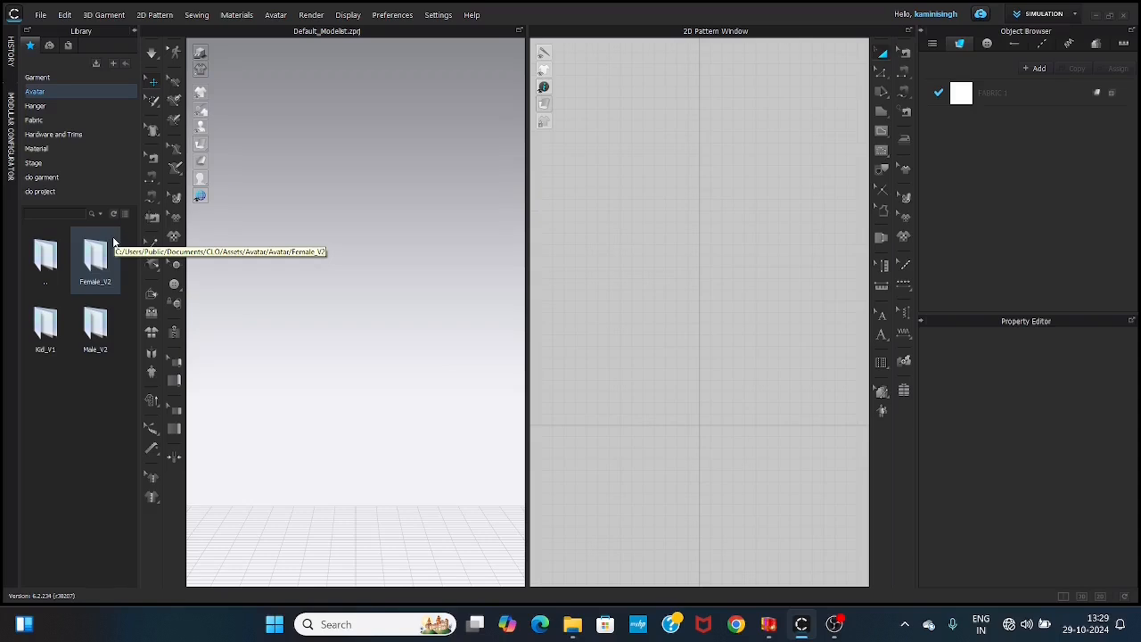
{"action": "double_click", "coordinate": [95, 254]}
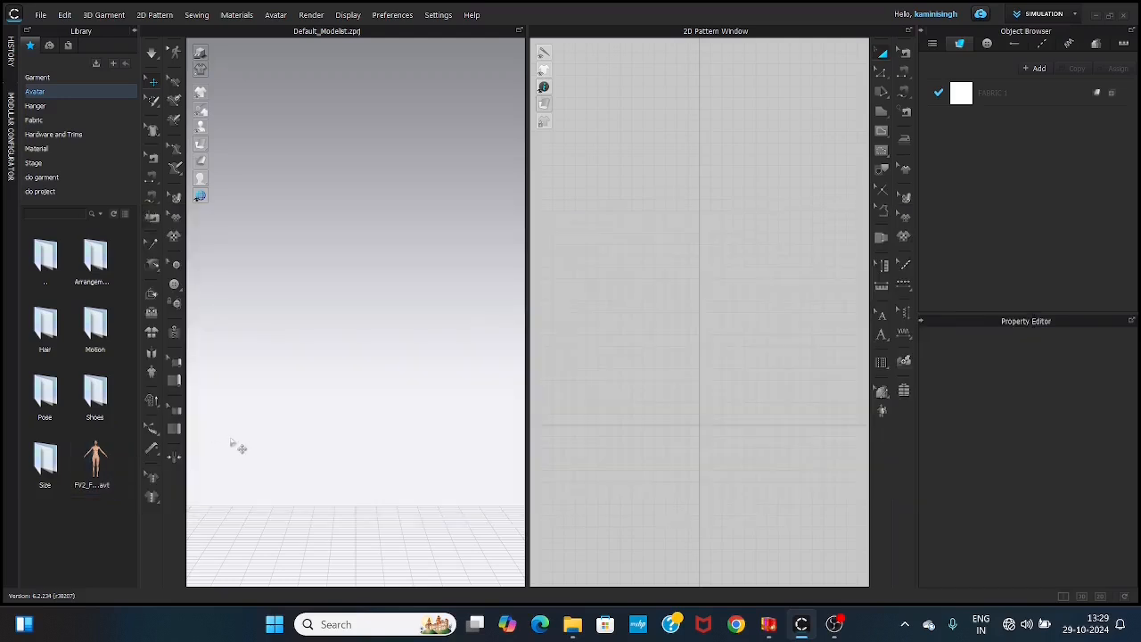
{"action": "double_click", "coordinate": [94, 459]}
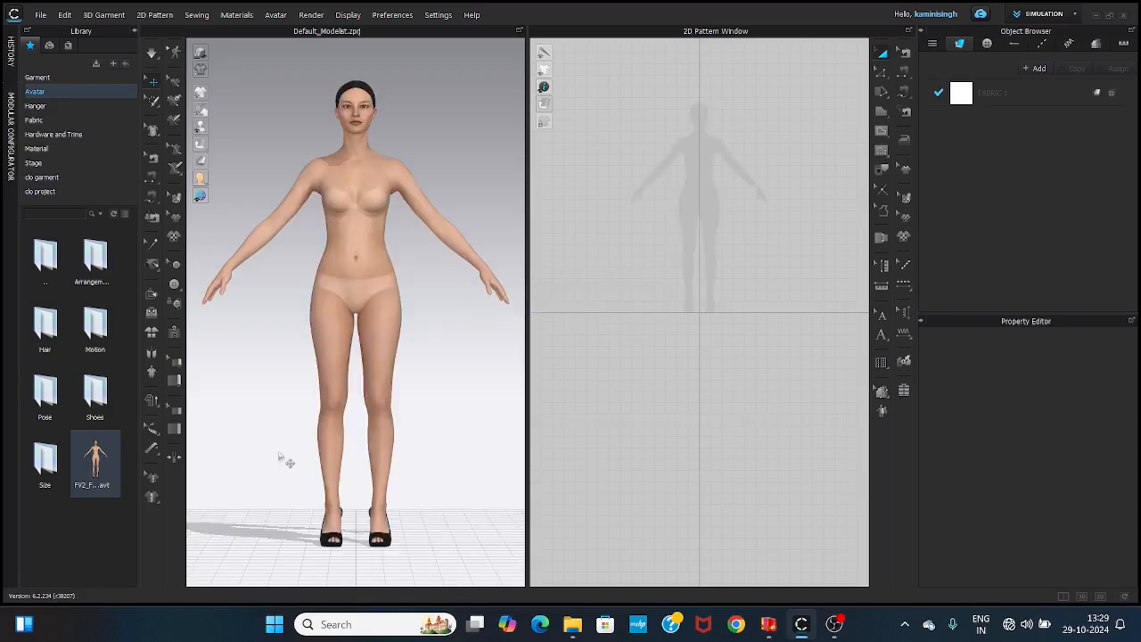
{"action": "mouse_move", "coordinate": [299, 408]}
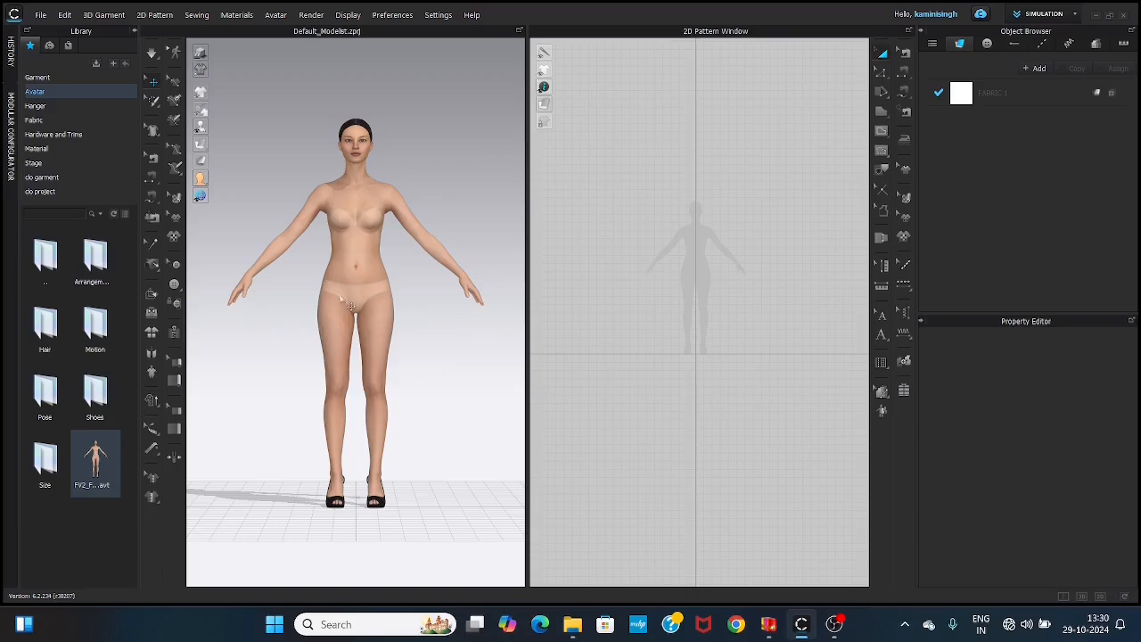
{"action": "mouse_move", "coordinate": [381, 352]}
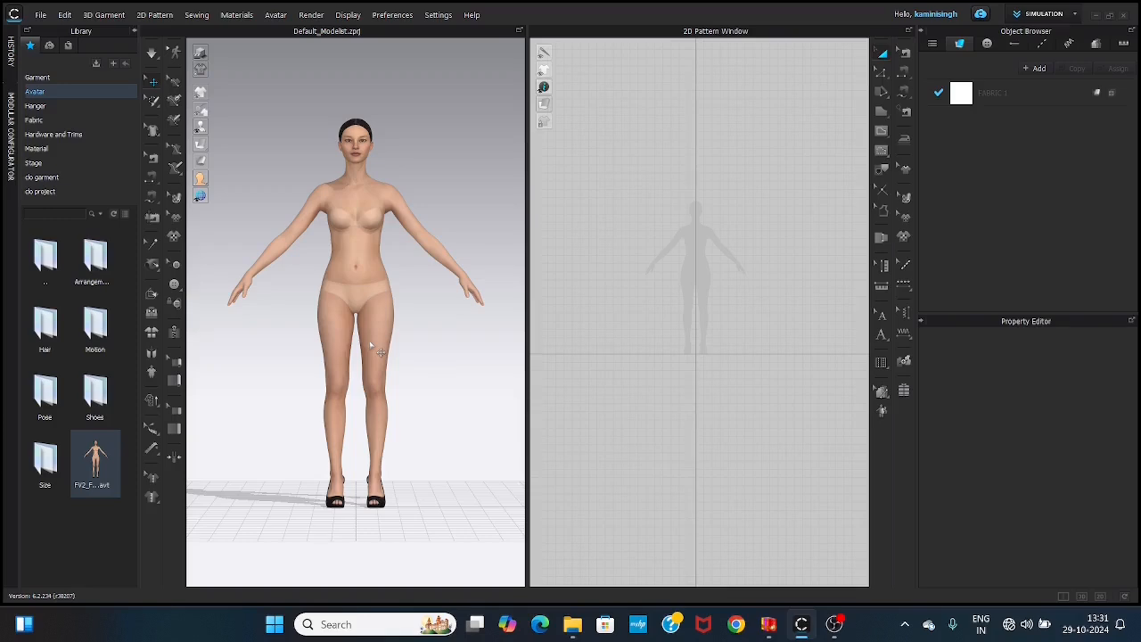
Select the avatar to show its Property Editor, then orbit around her.
{"action": "left_click", "coordinate": [357, 250]}
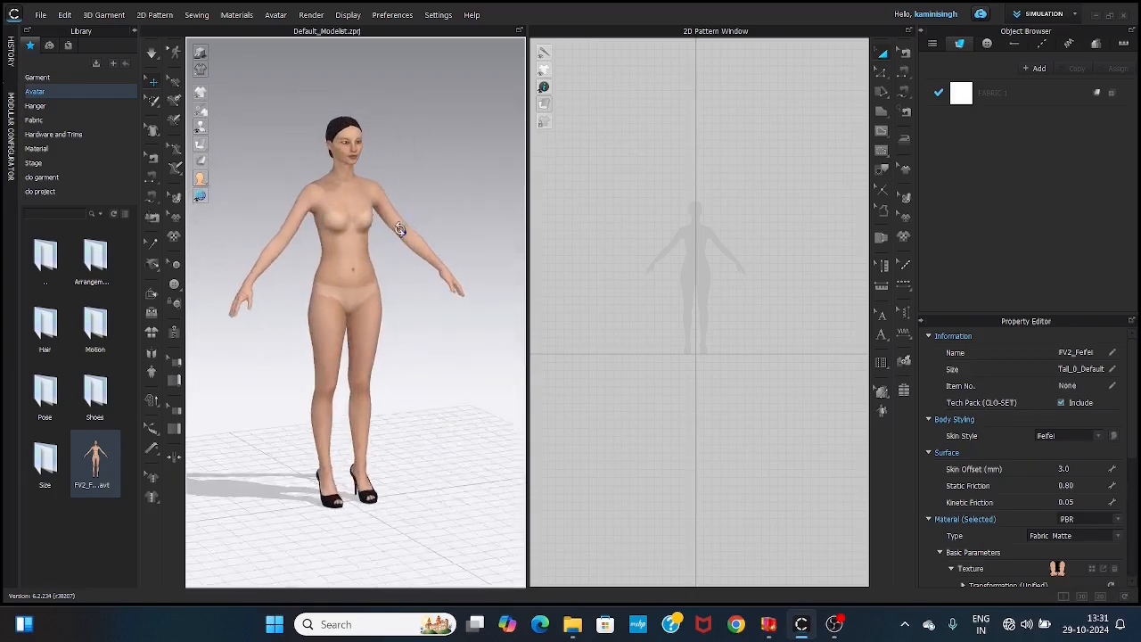
{"action": "left_click_drag", "start_coordinate": [401, 227], "coordinate": [565, 233]}
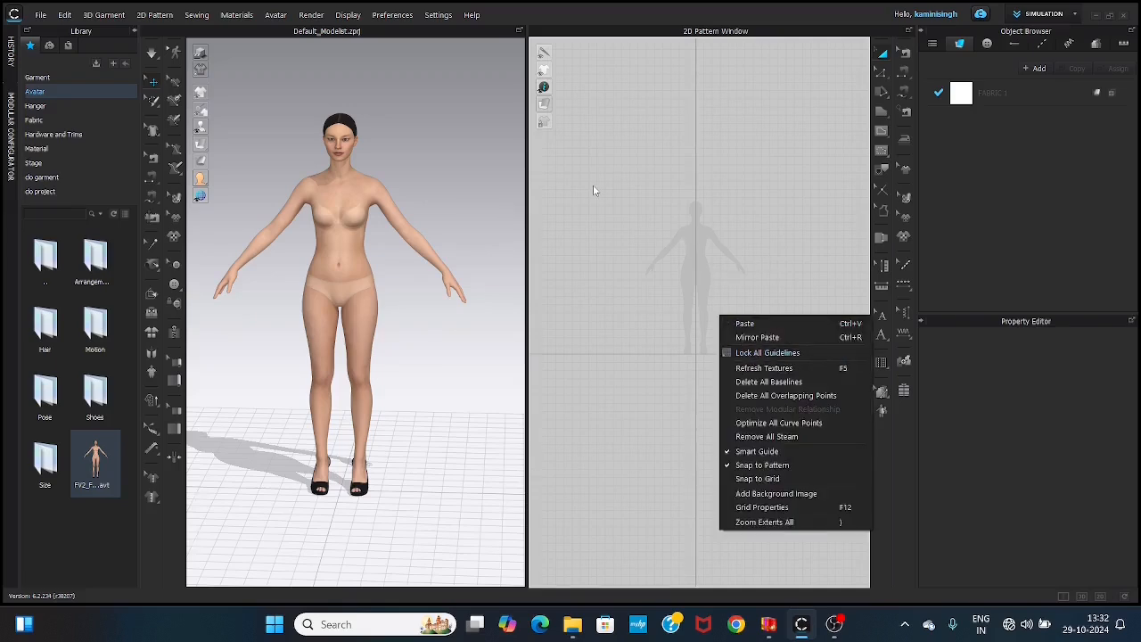
{"action": "left_click", "coordinate": [598, 199]}
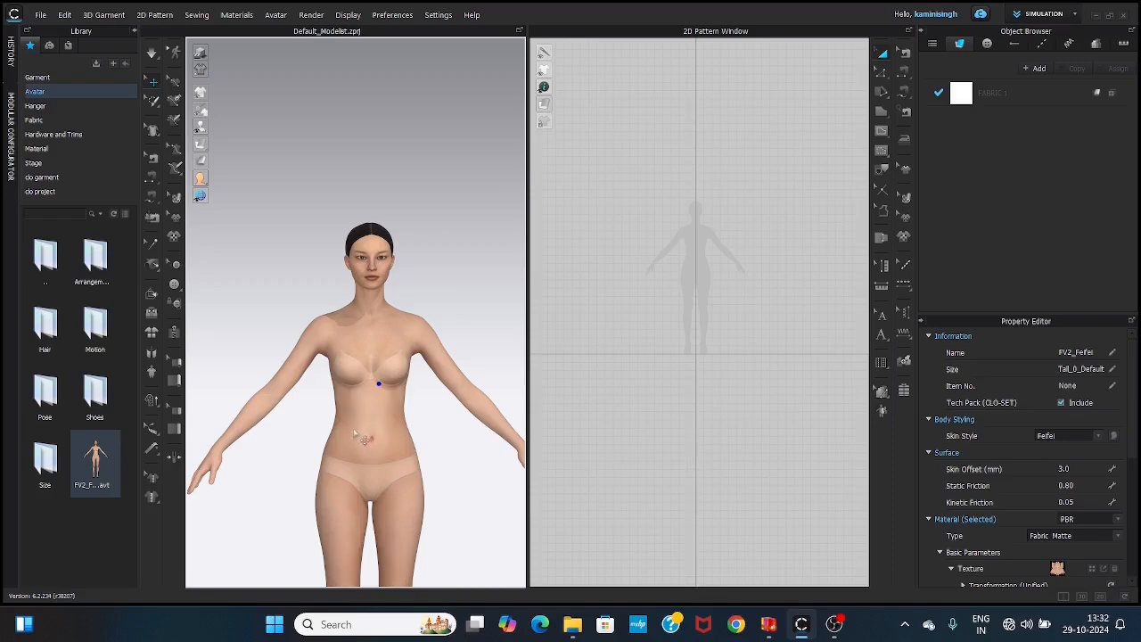
{"action": "mouse_move", "coordinate": [393, 459]}
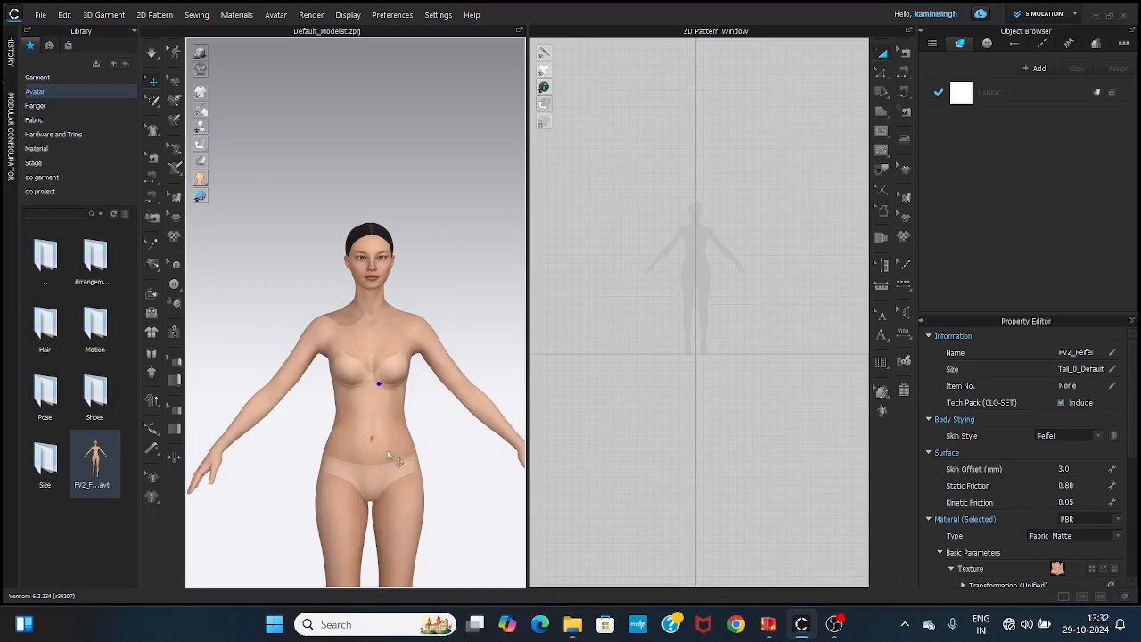
{"action": "mouse_move", "coordinate": [357, 458]}
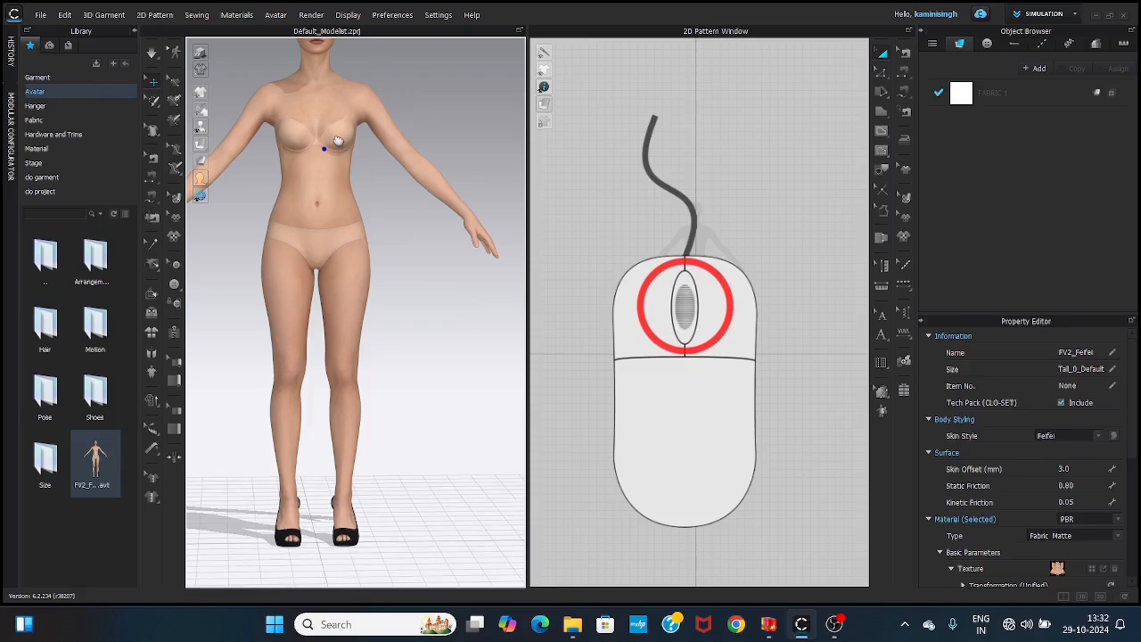
Zoom out in the 3D window to frame the avatar's whole body.
{"action": "scroll", "scroll_direction": "down", "scroll_amount": 3}
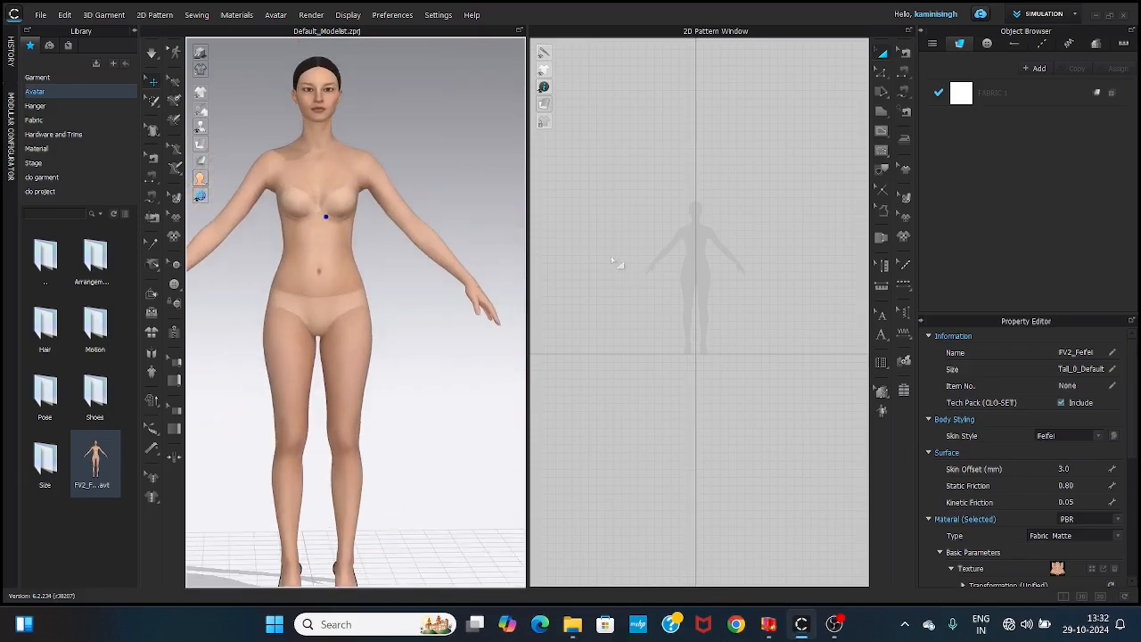
{"action": "mouse_move", "coordinate": [731, 221]}
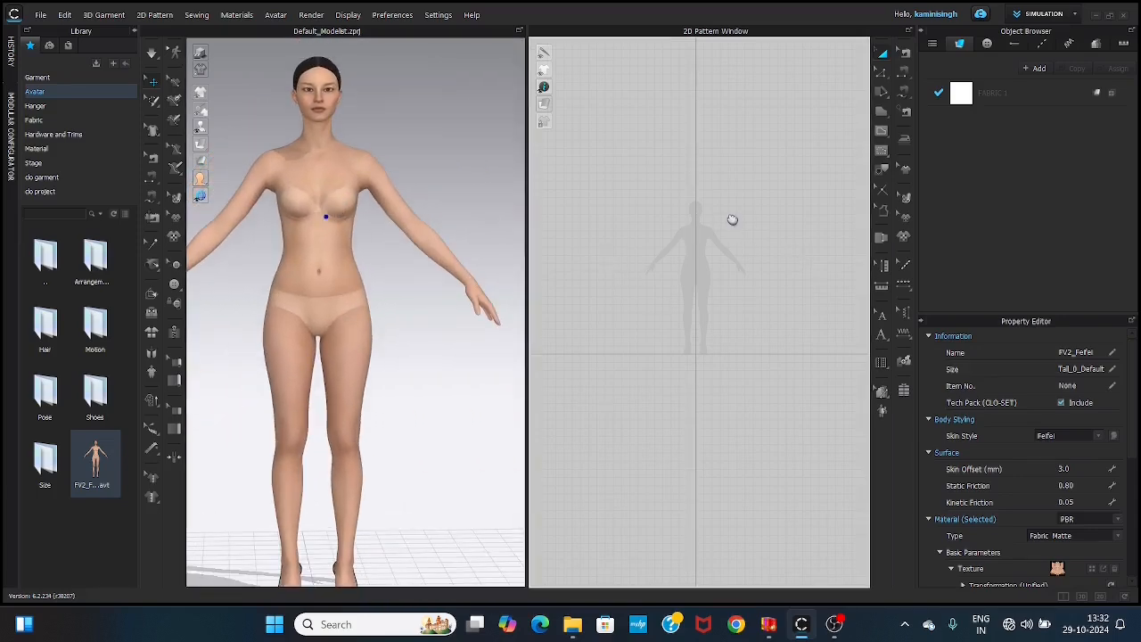